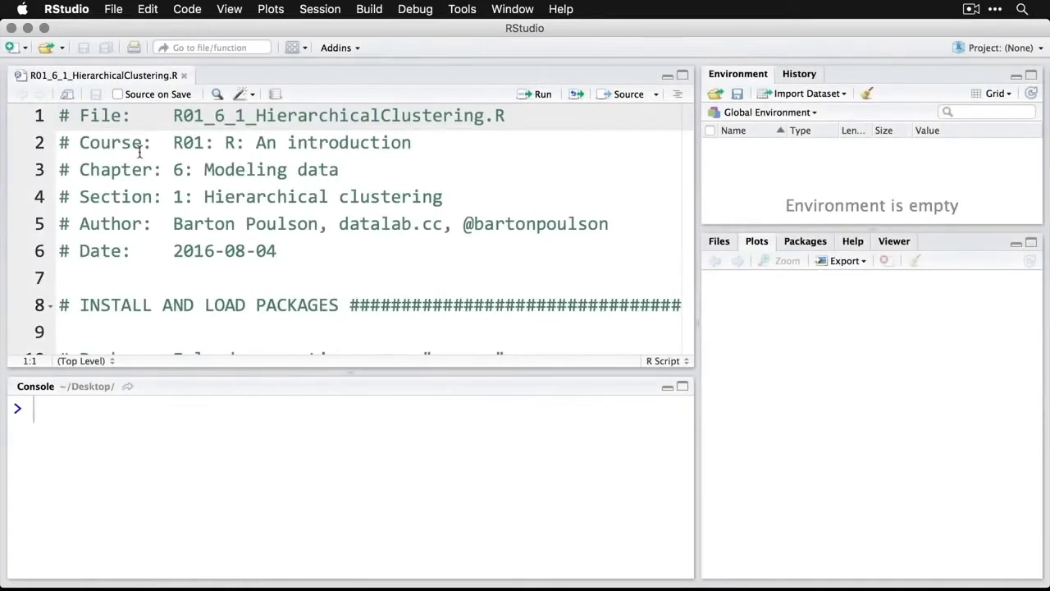
Step: Run the pacman::p_load line and library(datasets) in the console
{"action": "scroll", "scroll_direction": "down", "scroll_amount": 3}
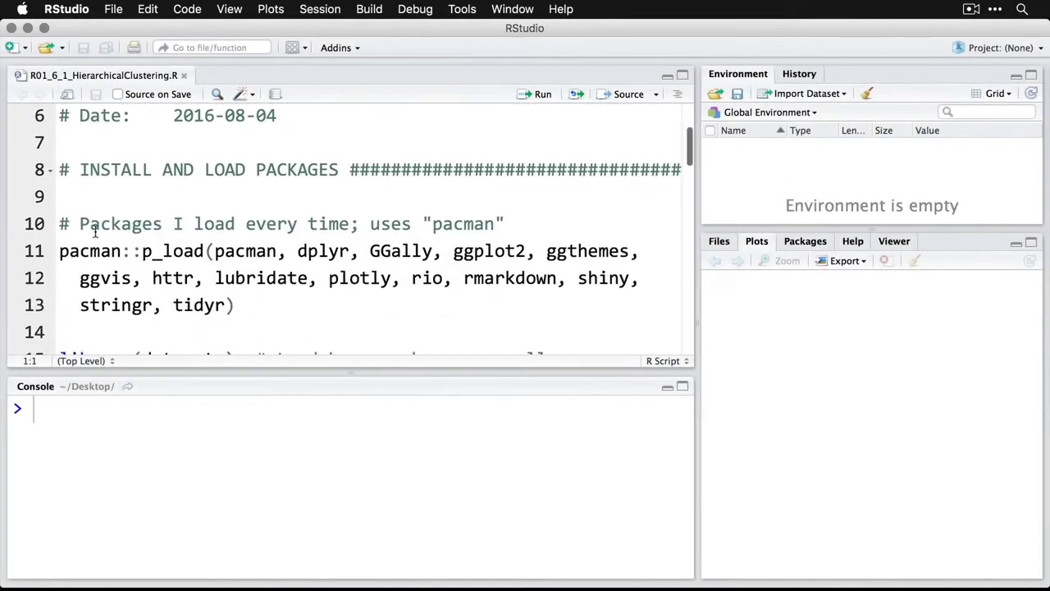
{"action": "left_click", "coordinate": [57, 250]}
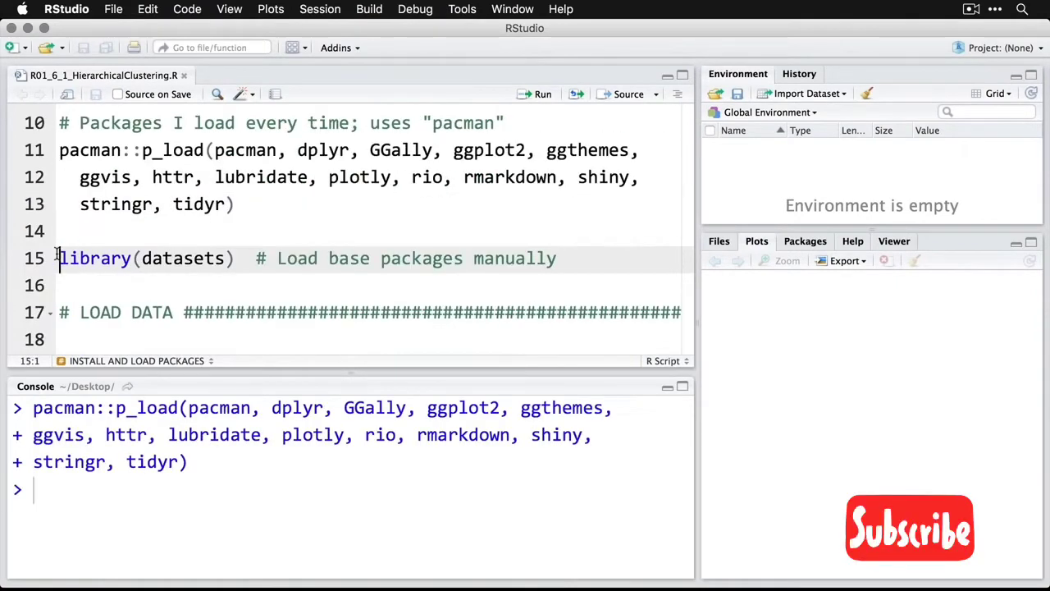
{"action": "left_click", "coordinate": [542, 94]}
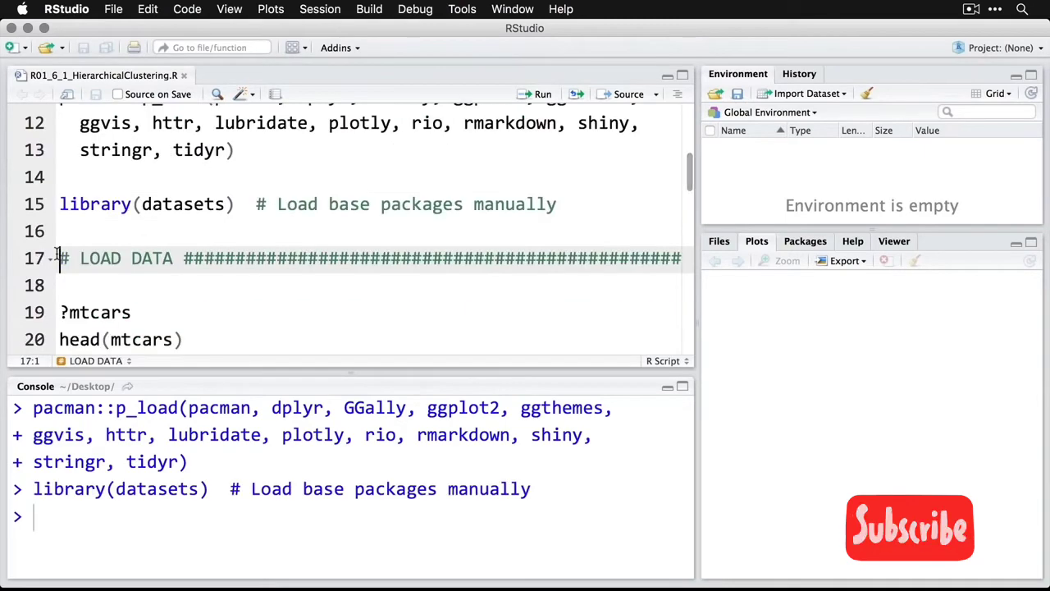
{"action": "scroll", "scroll_direction": "down", "scroll_amount": 3}
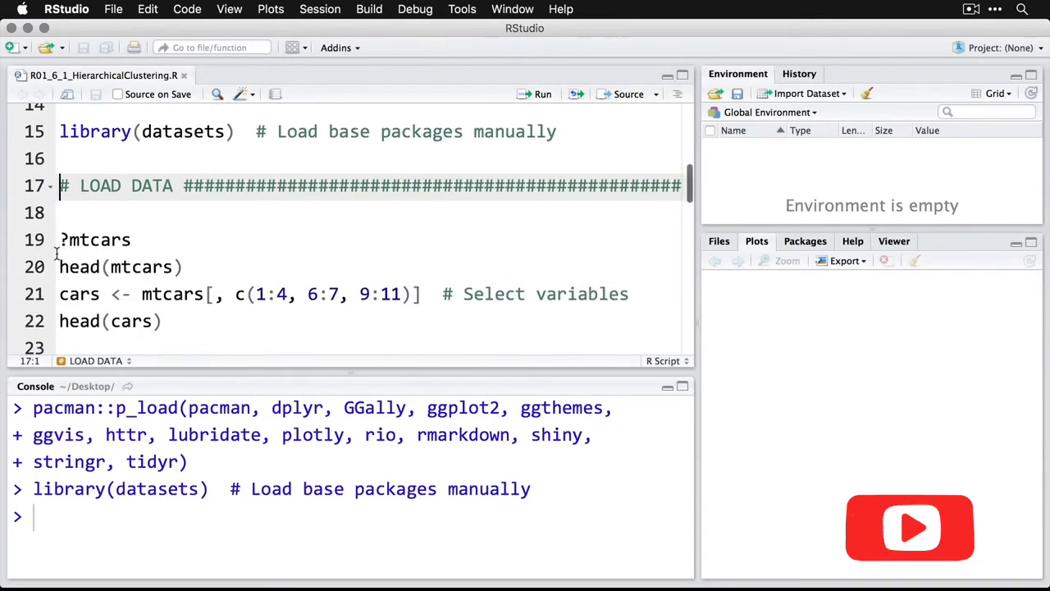
Step: Run ?mtcars and head(mtcars) to show the dataset help and first rows
{"action": "left_click", "coordinate": [61, 238]}
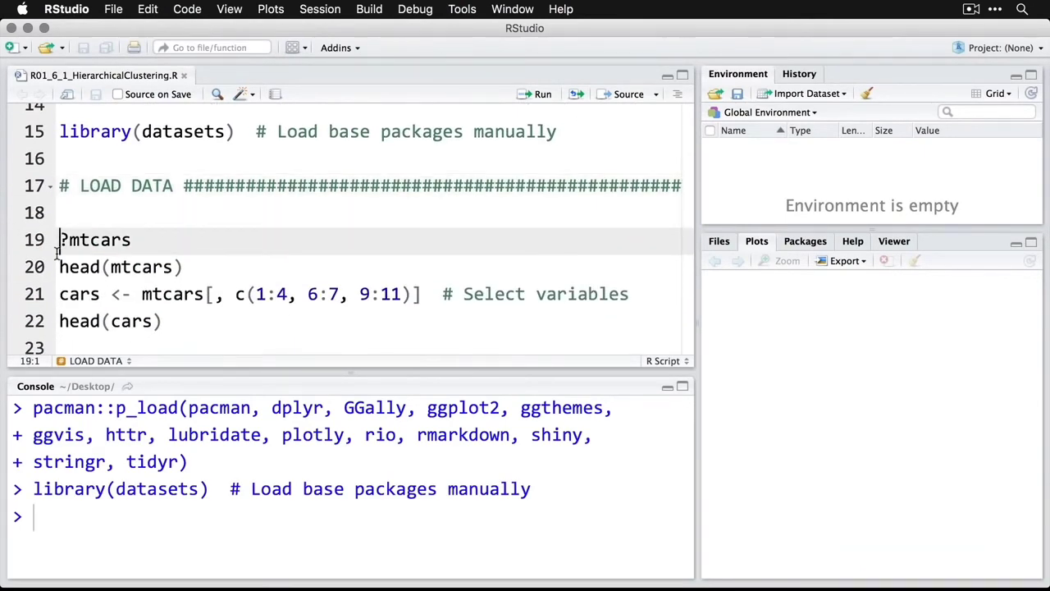
{"action": "left_click", "coordinate": [542, 93]}
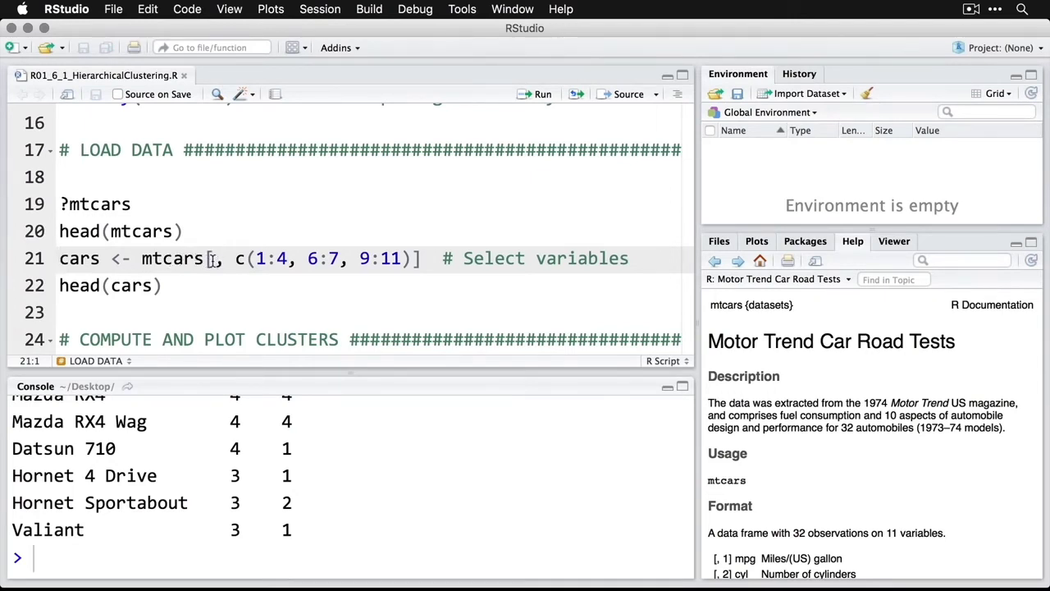
{"action": "mouse_move", "coordinate": [215, 273]}
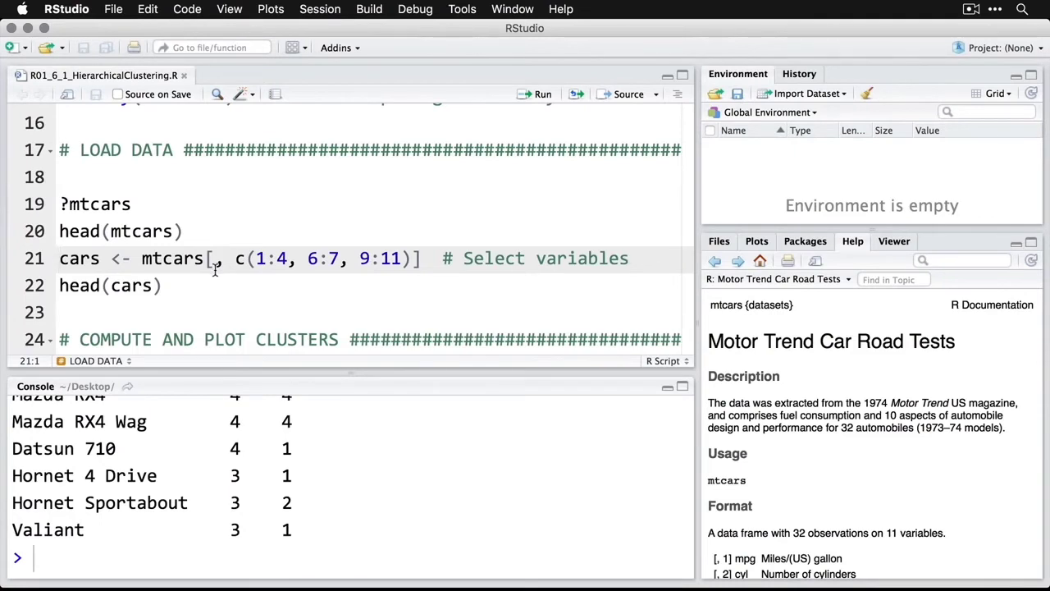
{"action": "mouse_move", "coordinate": [242, 258]}
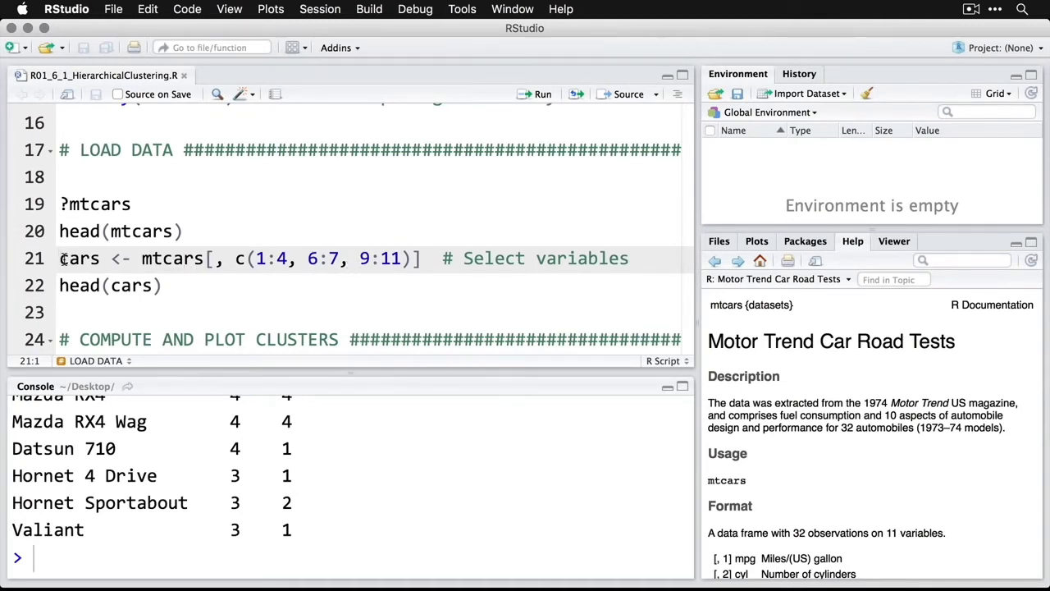
Step: Run the line creating the cars data frame from mtcars, then head(cars)
{"action": "left_click", "coordinate": [542, 93]}
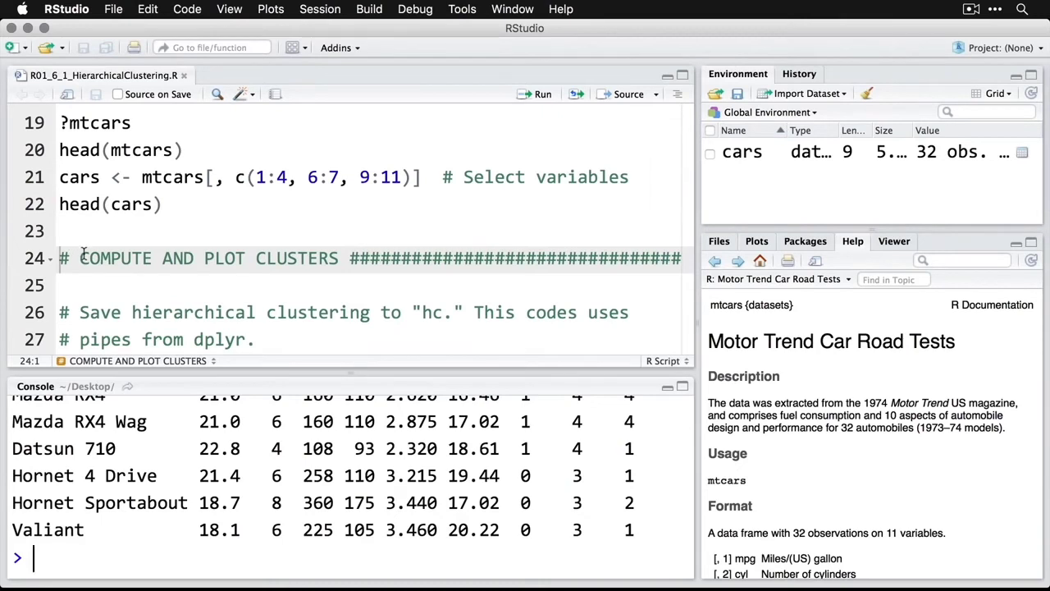
{"action": "scroll", "scroll_direction": "down", "scroll_amount": 3}
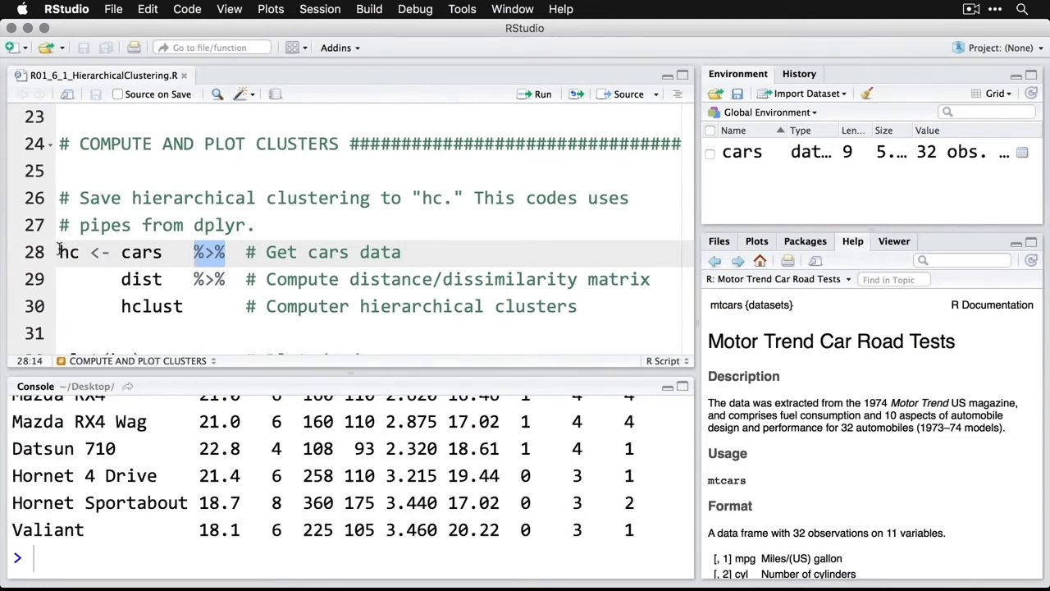
Step: Run the hc <- cars %>% dist %>% hclust pipeline
{"action": "left_click", "coordinate": [61, 252]}
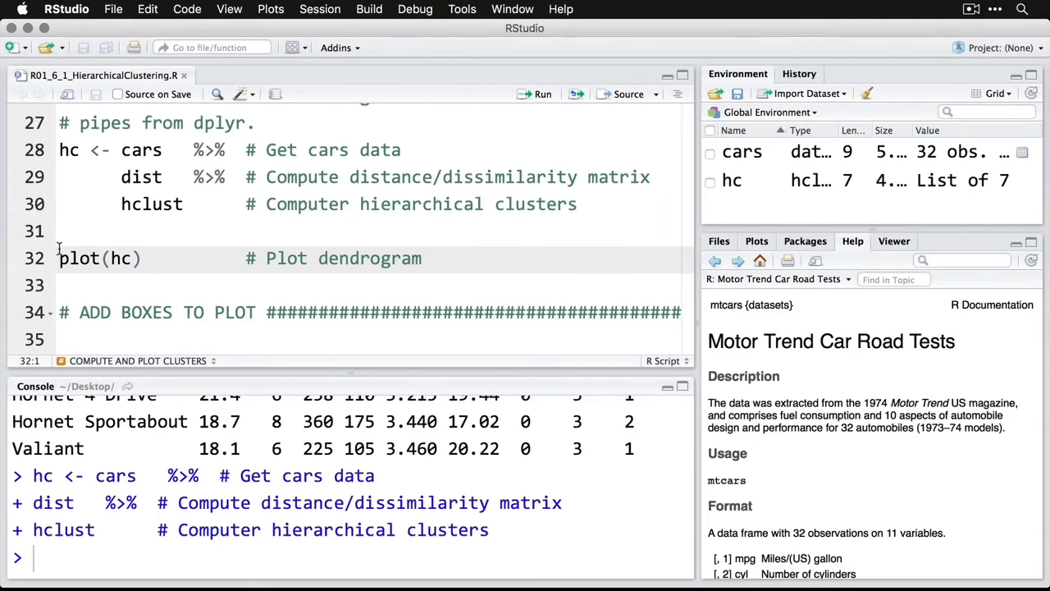
{"action": "left_click", "coordinate": [537, 93]}
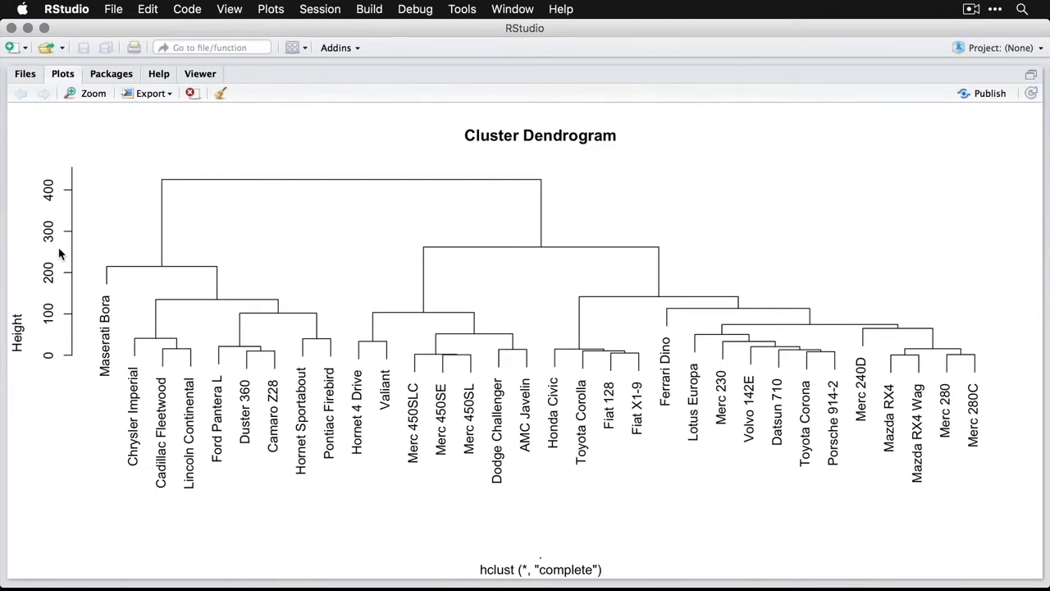
{"action": "mouse_move", "coordinate": [532, 509]}
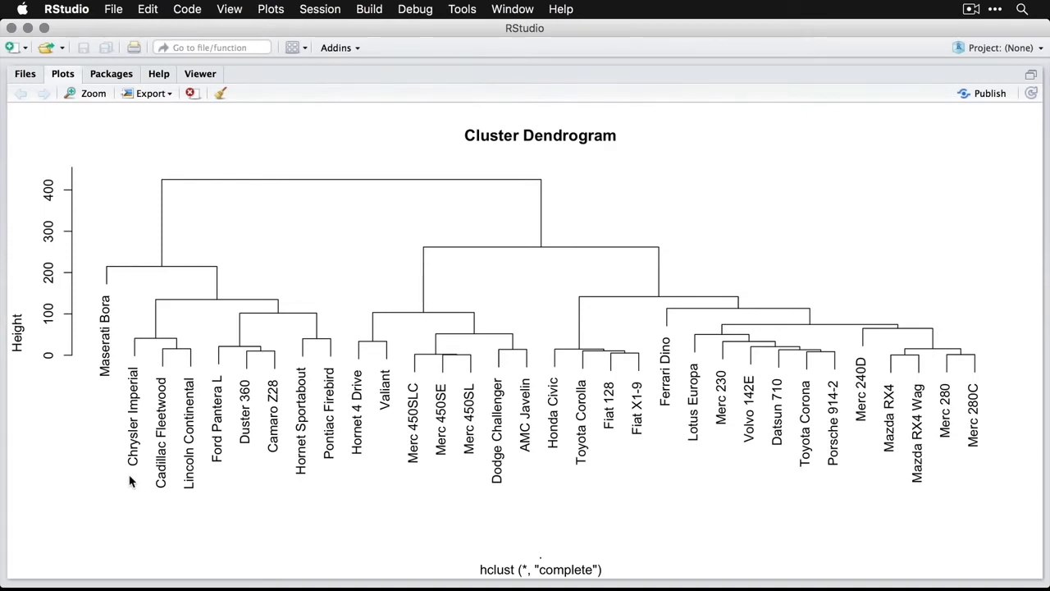
{"action": "mouse_move", "coordinate": [103, 393]}
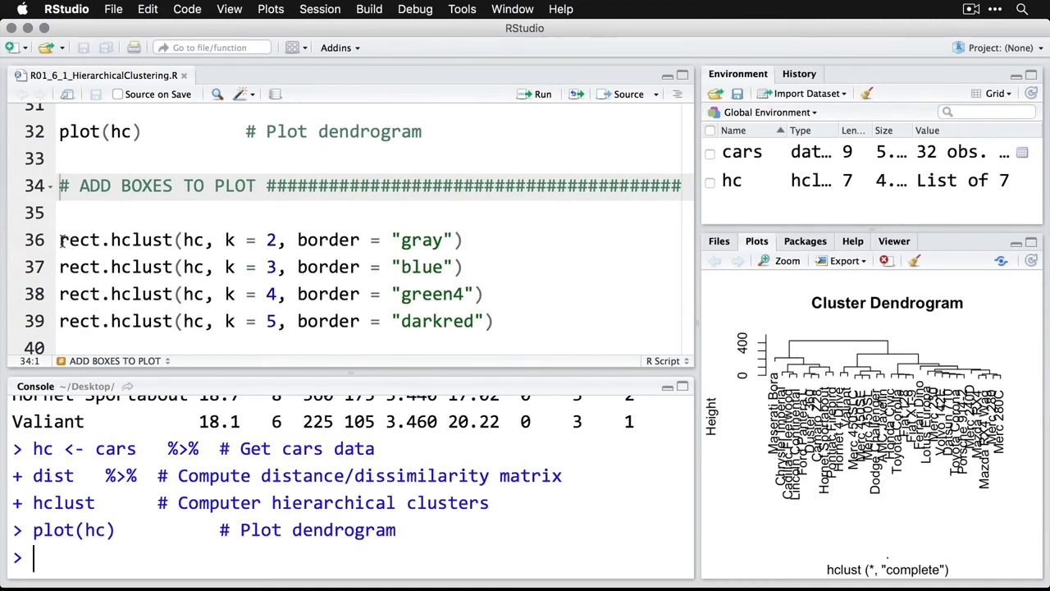
Step: Run the rect.hclust lines for k = 2 to 5 in gray, blue, green and dark red
{"action": "left_click", "coordinate": [62, 239]}
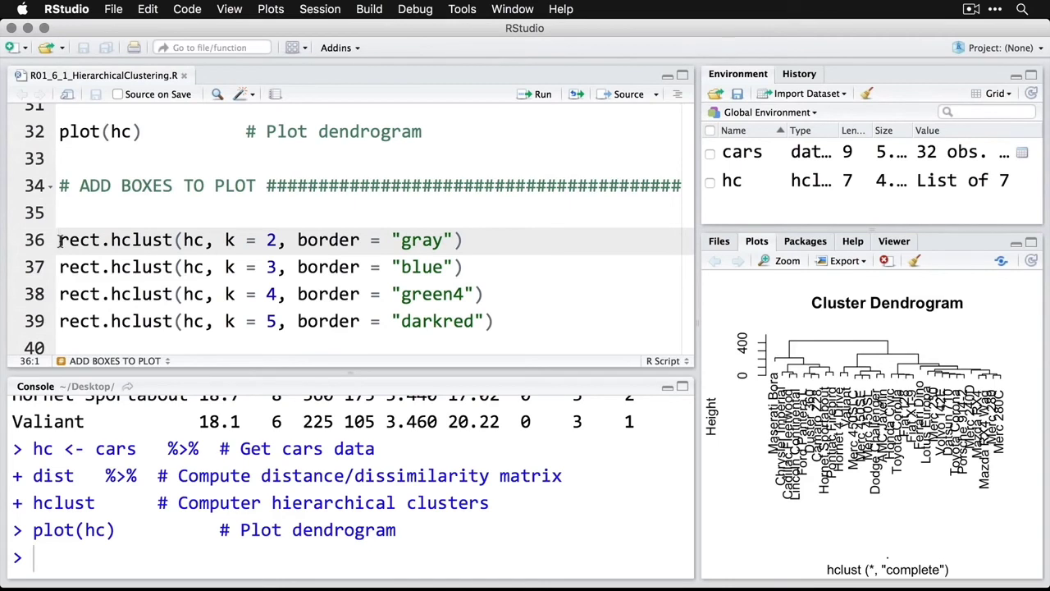
{"action": "left_click", "coordinate": [542, 93]}
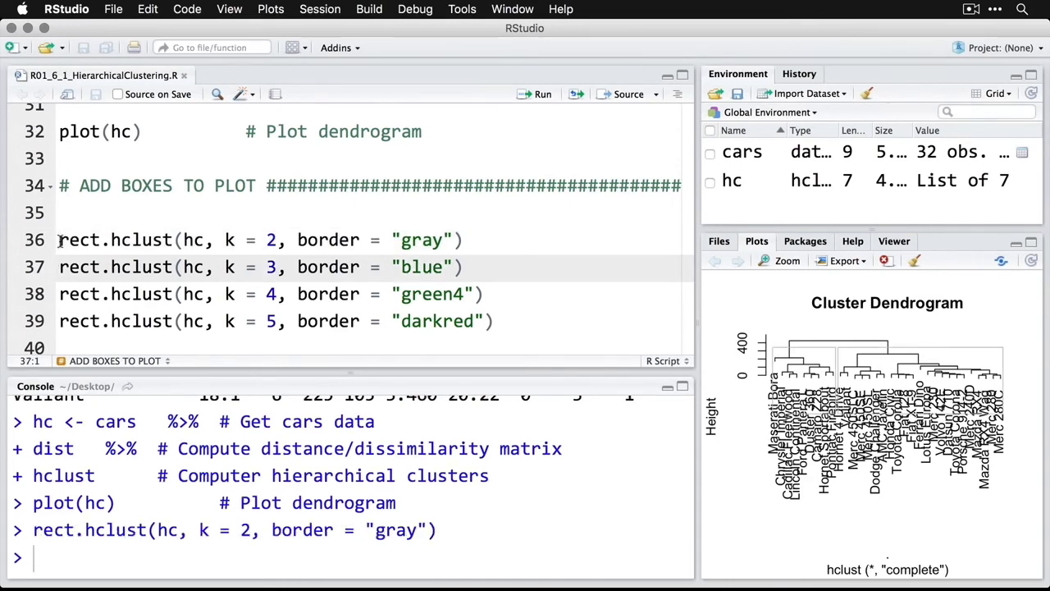
{"action": "left_click", "coordinate": [541, 94]}
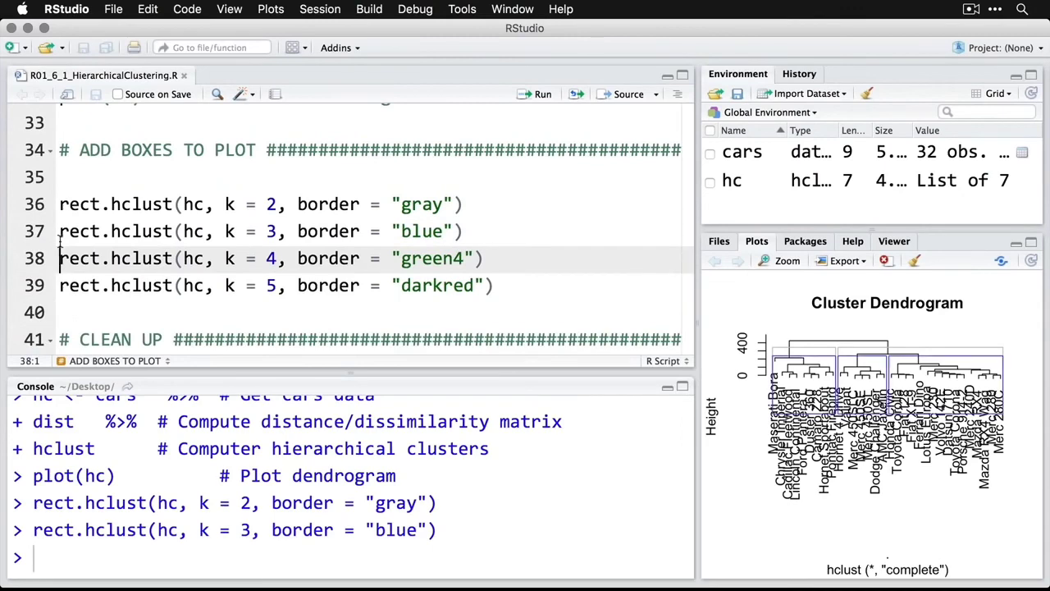
{"action": "scroll", "scroll_direction": "down", "scroll_amount": 3}
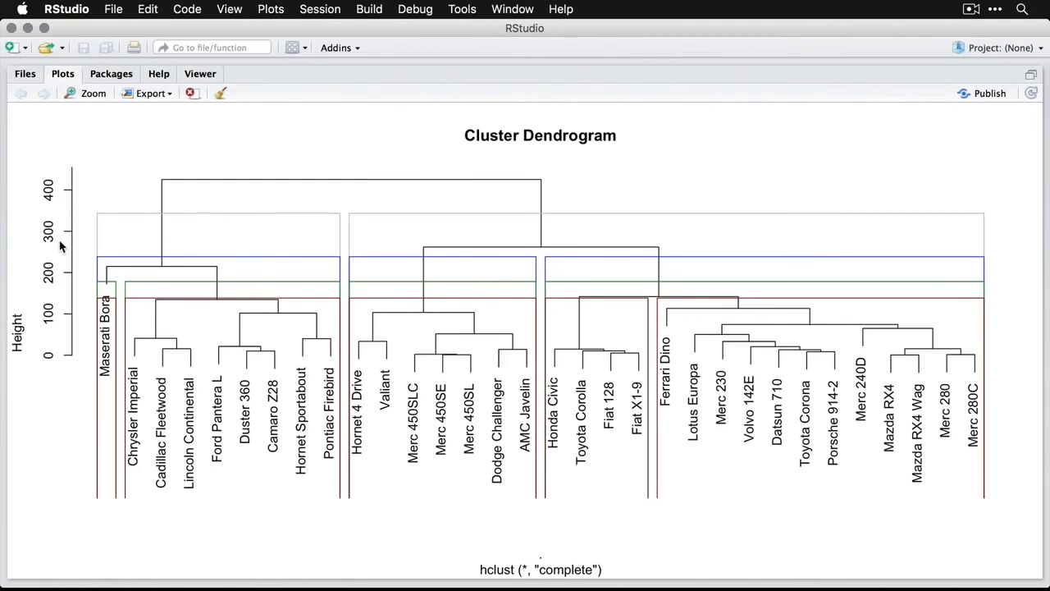
{"action": "mouse_move", "coordinate": [365, 470]}
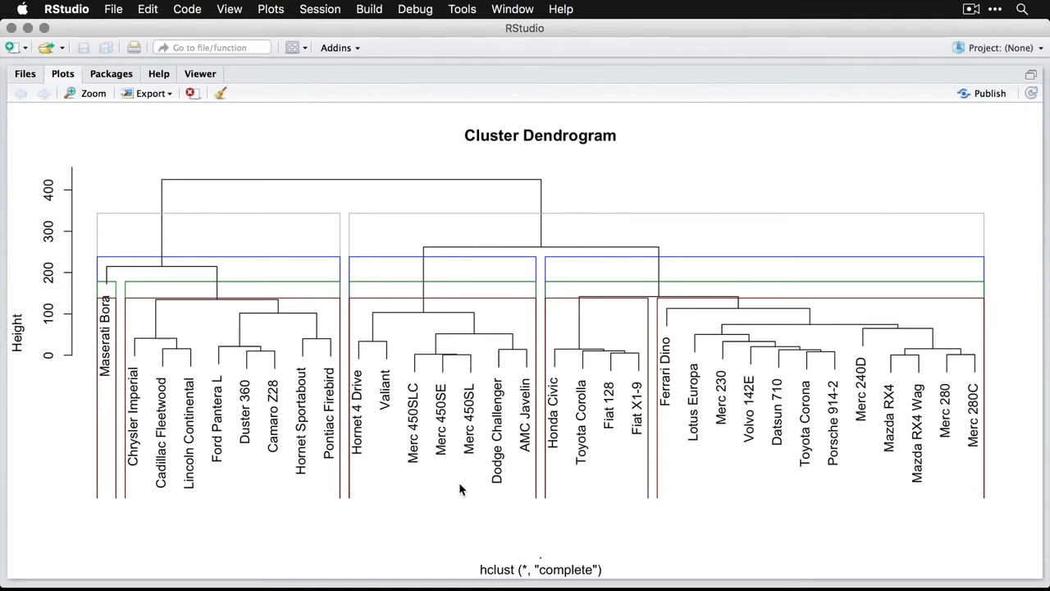
{"action": "mouse_move", "coordinate": [523, 495]}
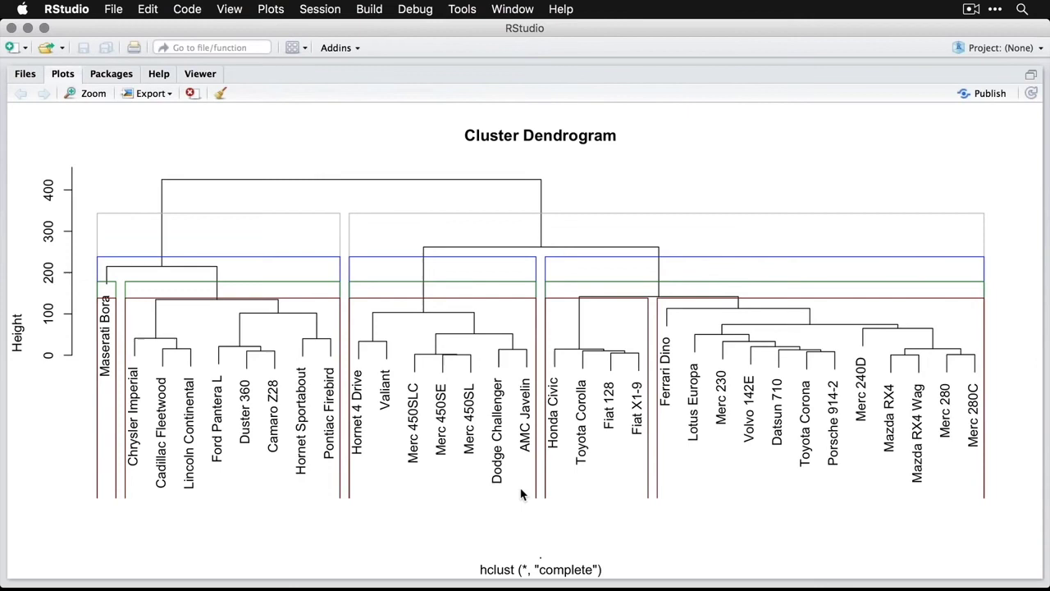
{"action": "mouse_move", "coordinate": [302, 505]}
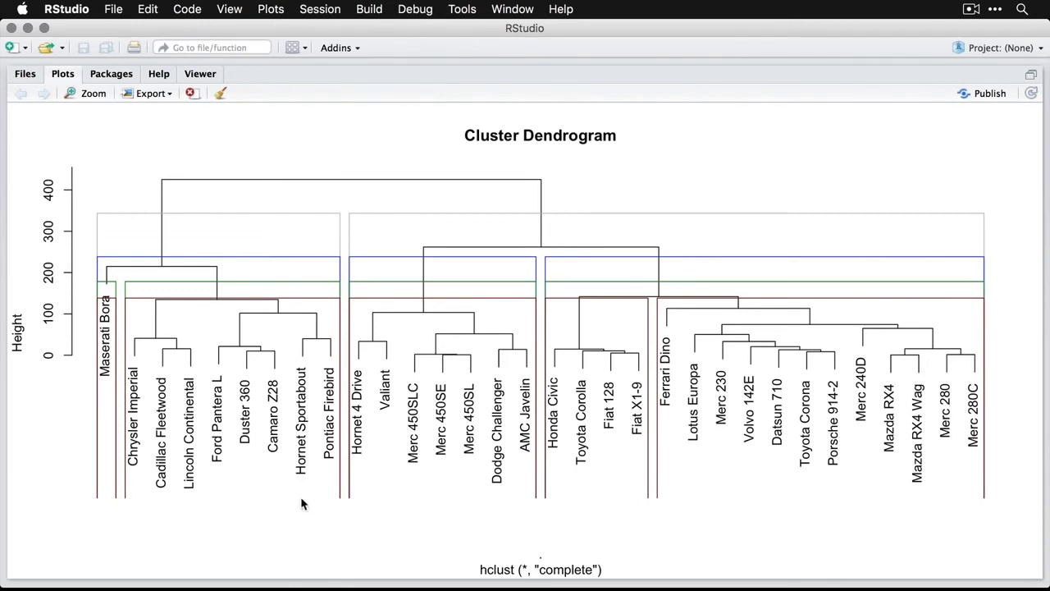